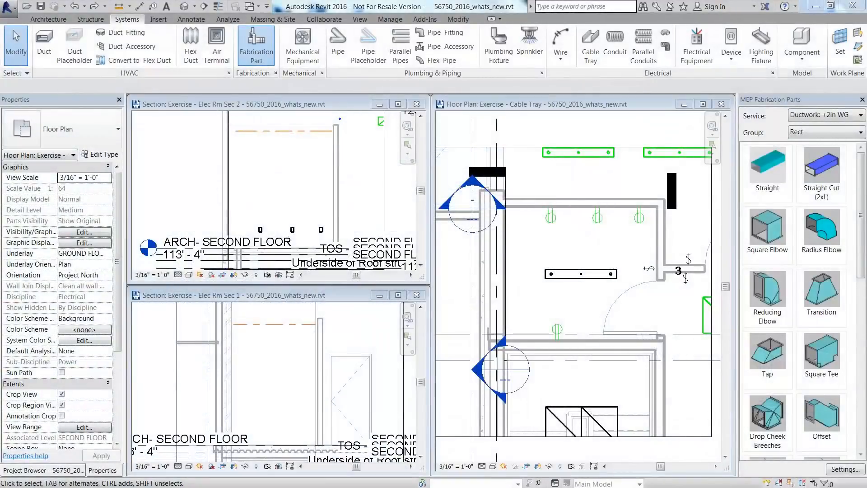
Step: Switch the fabrication parts service to Electrical: Wire Basket to list the flextray sizes
{"action": "left_click", "coordinate": [821, 296]}
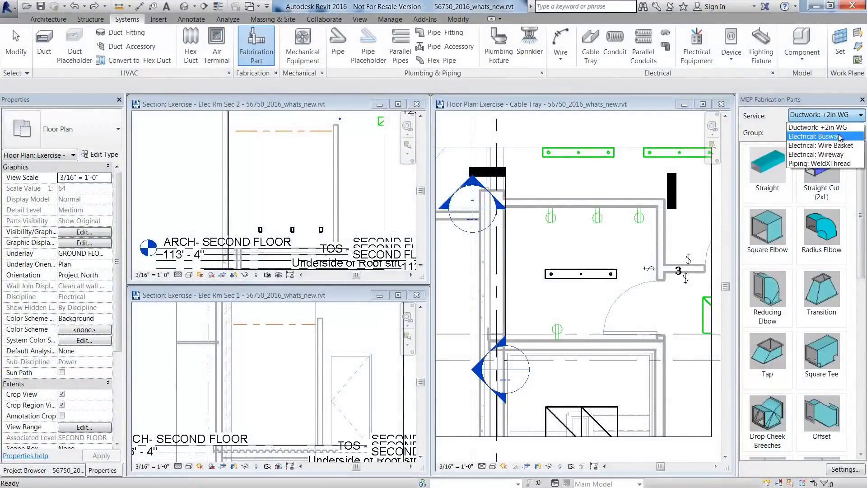
{"action": "left_click", "coordinate": [825, 145]}
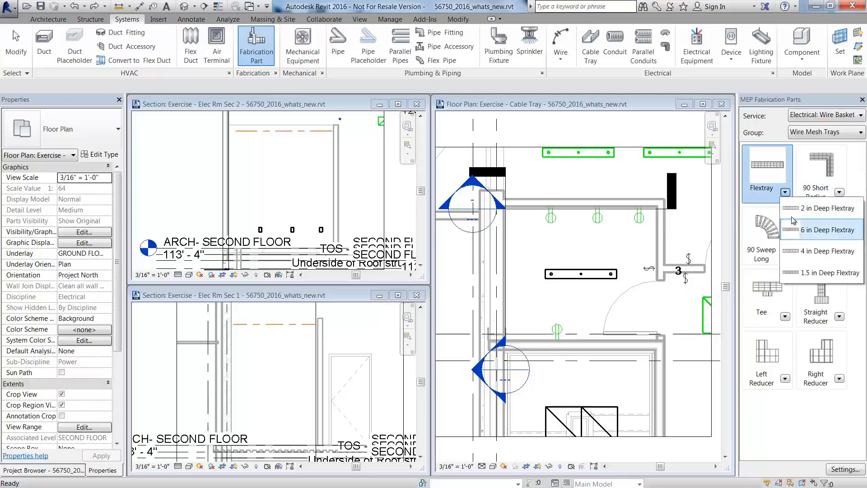
{"action": "mouse_move", "coordinate": [821, 273]}
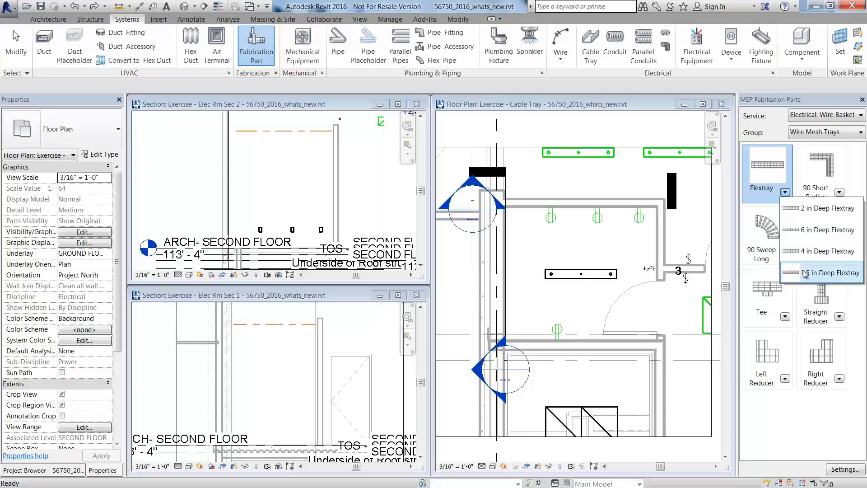
Step: Place a 1.5 in Deep Flextray run in the Elec Rm Sec 2 section view
{"action": "left_click", "coordinate": [828, 273]}
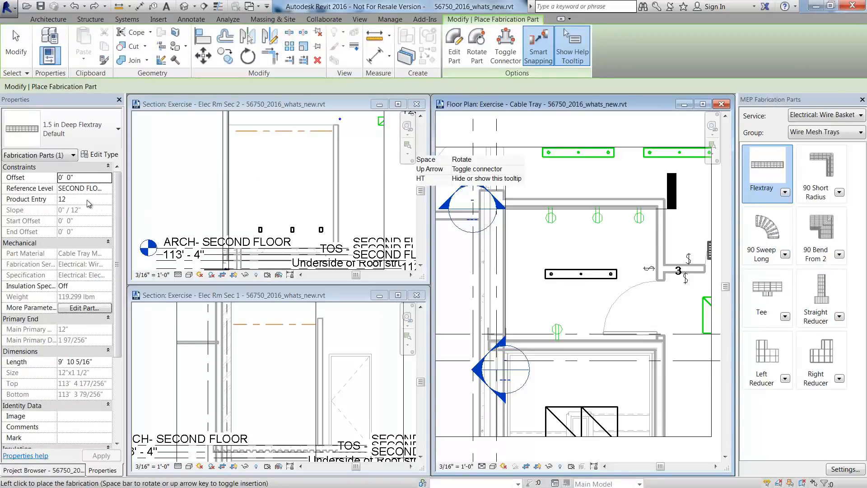
{"action": "left_click", "coordinate": [83, 199]}
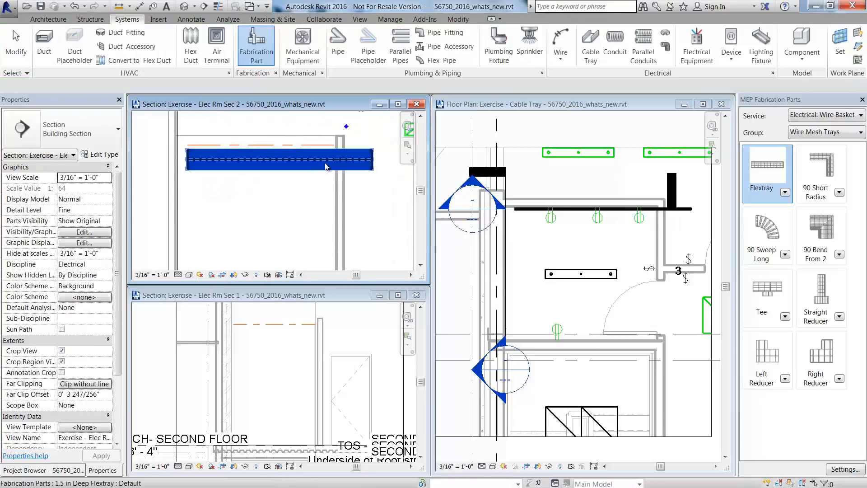
Step: Drag the Elec Rm Sec 2 flextray up to about 8' 8" and reposition the Sec 1 run
{"action": "left_click", "coordinate": [279, 160]}
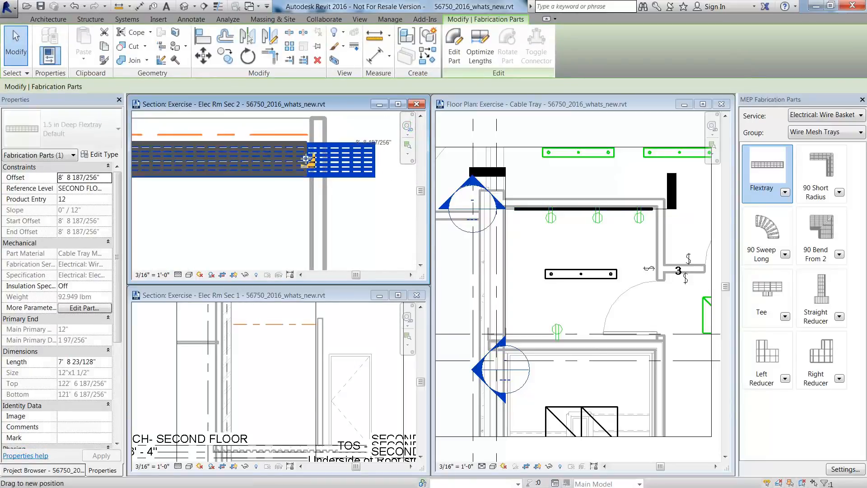
{"action": "left_click", "coordinate": [293, 164]}
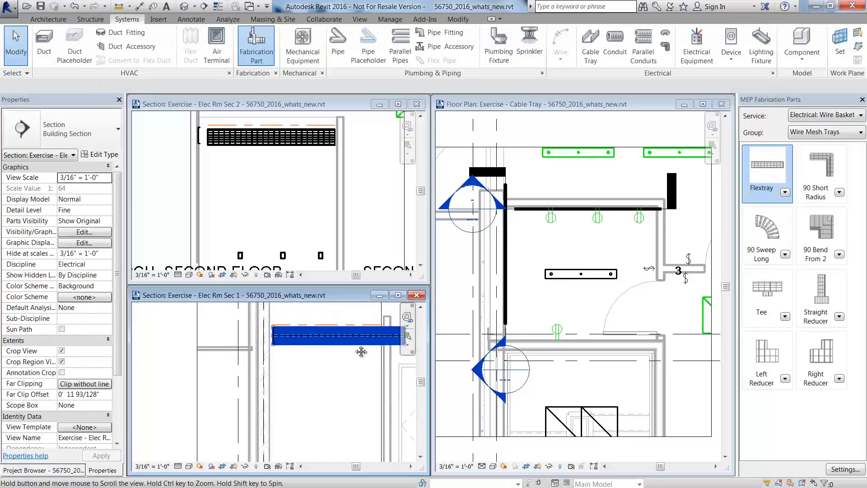
{"action": "left_click", "coordinate": [343, 338]}
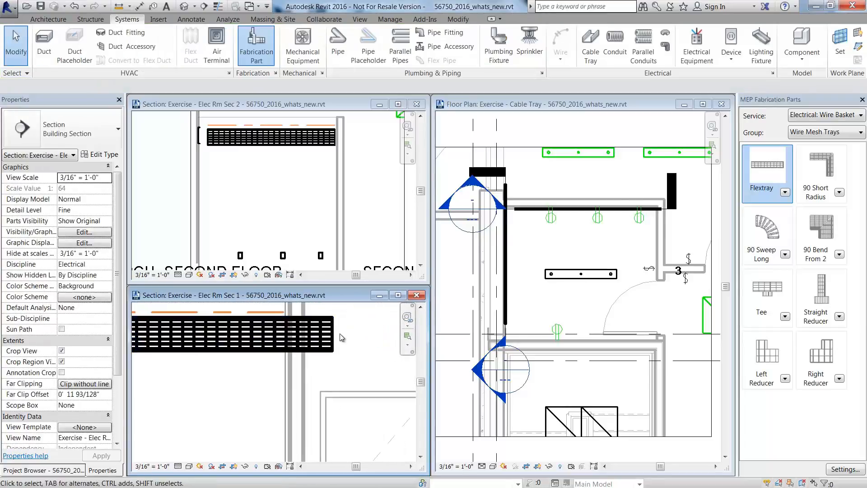
{"action": "left_click", "coordinate": [232, 335]}
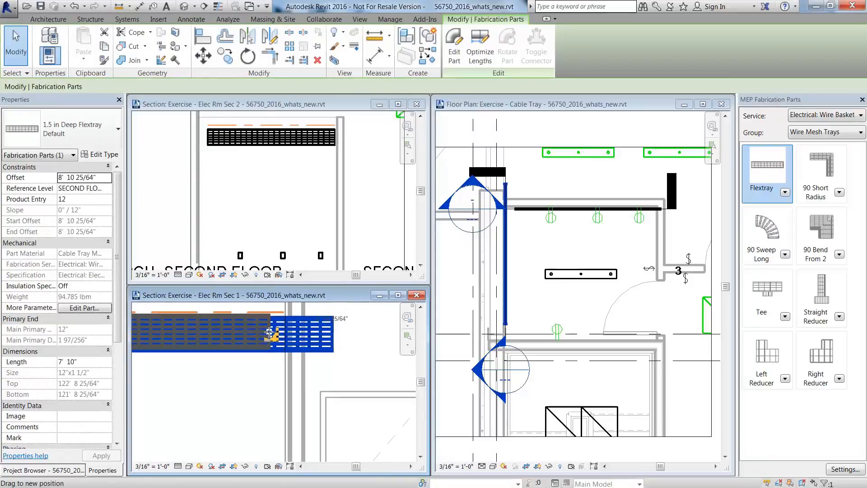